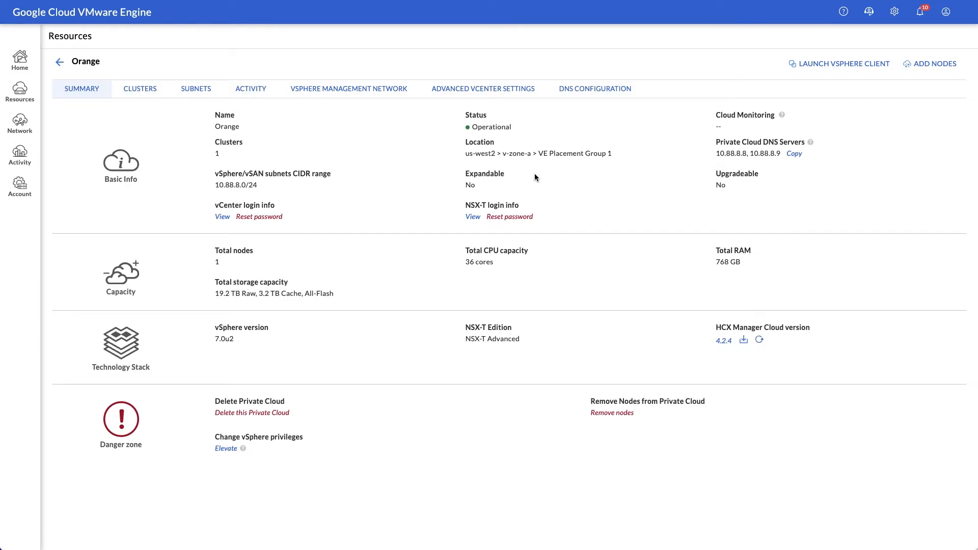
View Orange's vSphere Management Network DNS servers, then its DNS Configuration with no profiles yet.
left_click(348, 87)
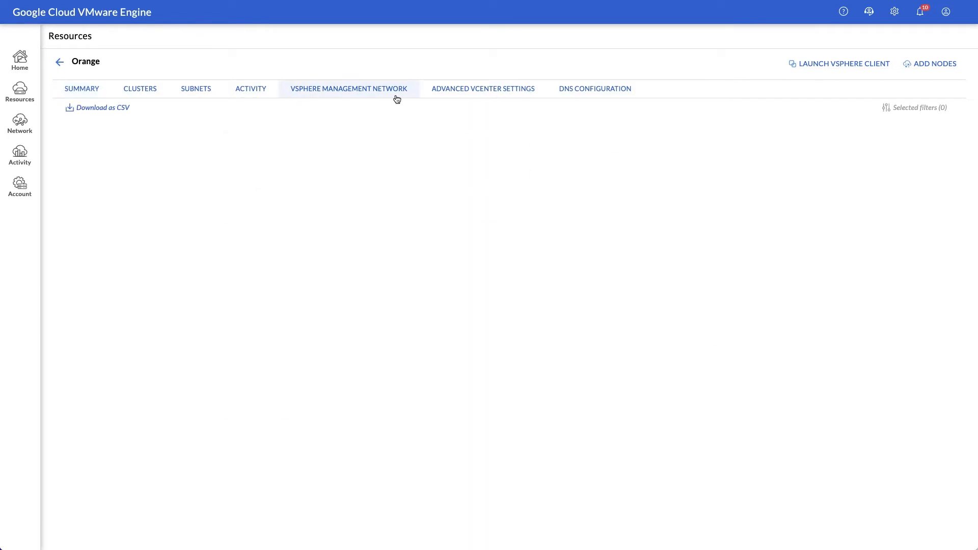
left_click(348, 88)
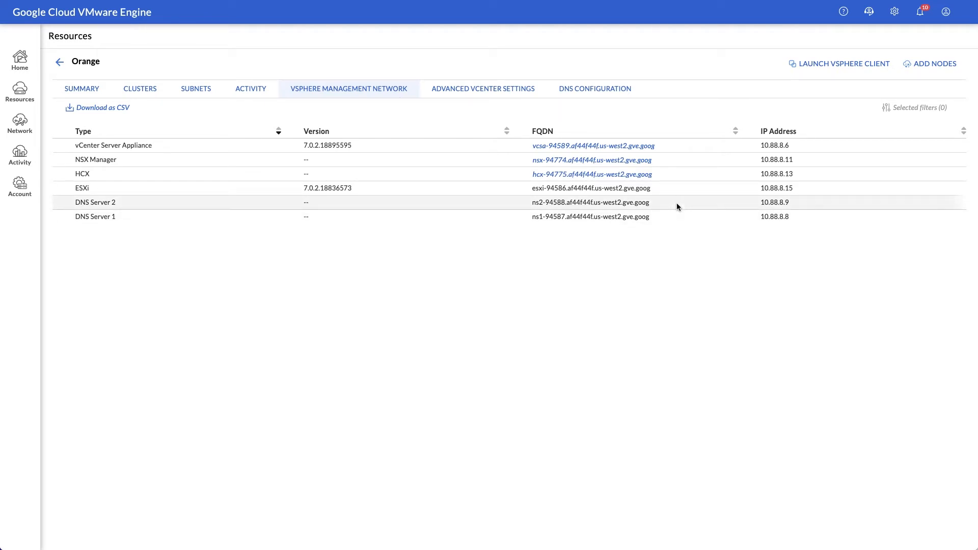
left_click(593, 88)
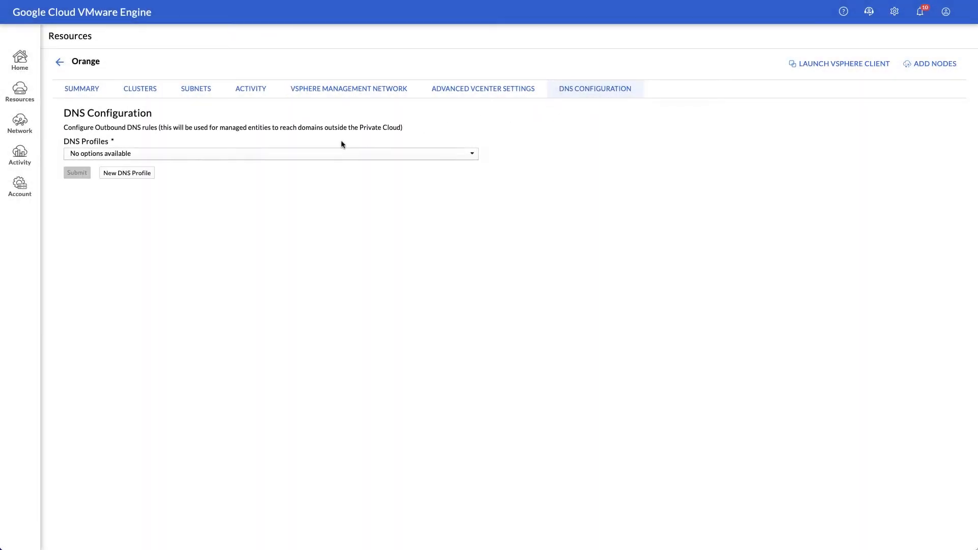
Create DNS profile profile-1 forwarding corp.multicloud.internal to 10.100.0.10 and 10.100.2.10.
left_click(126, 173)
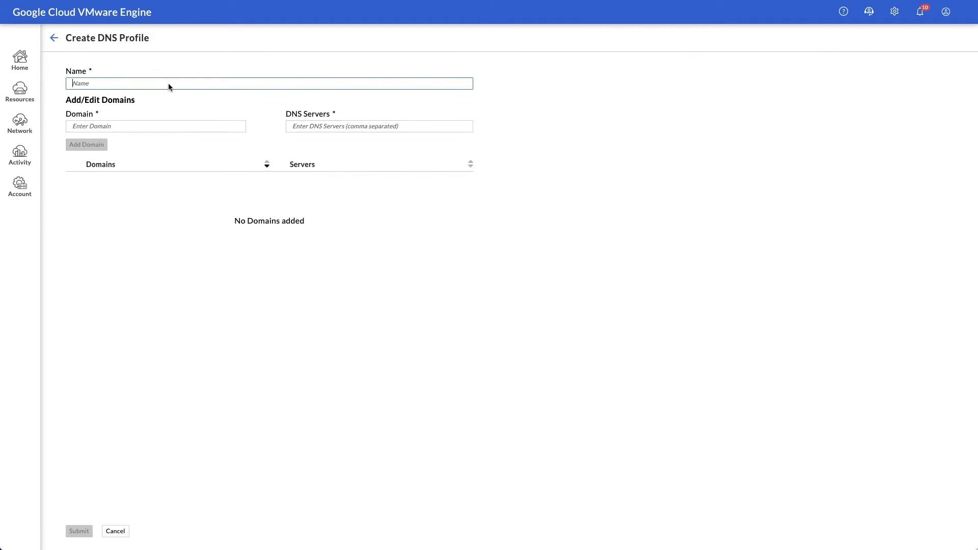
type("profile-")
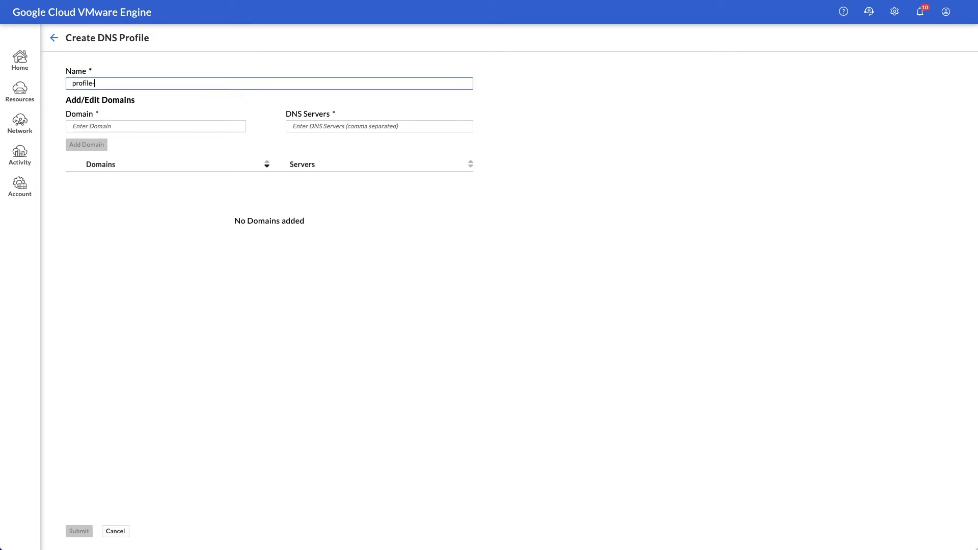
type("1")
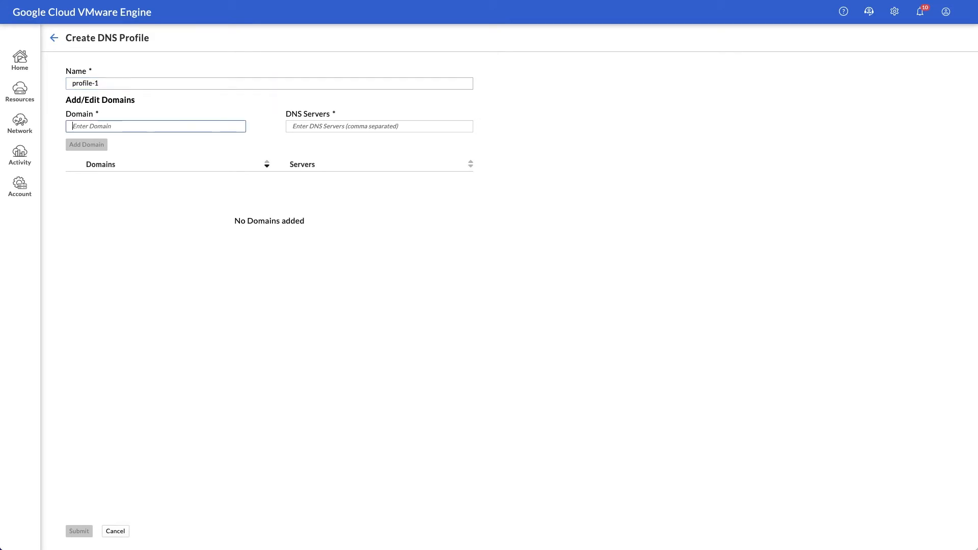
type("corp.multi")
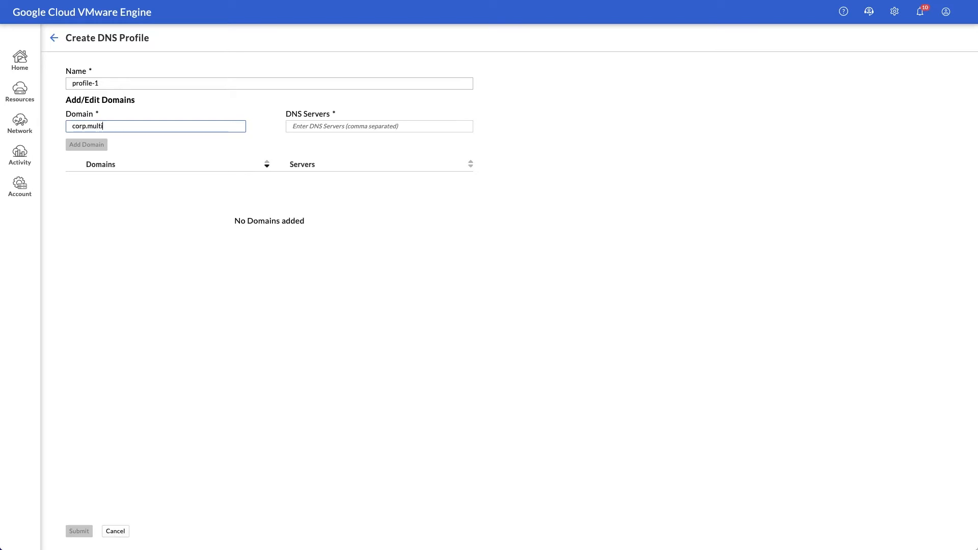
type("icloud.internal")
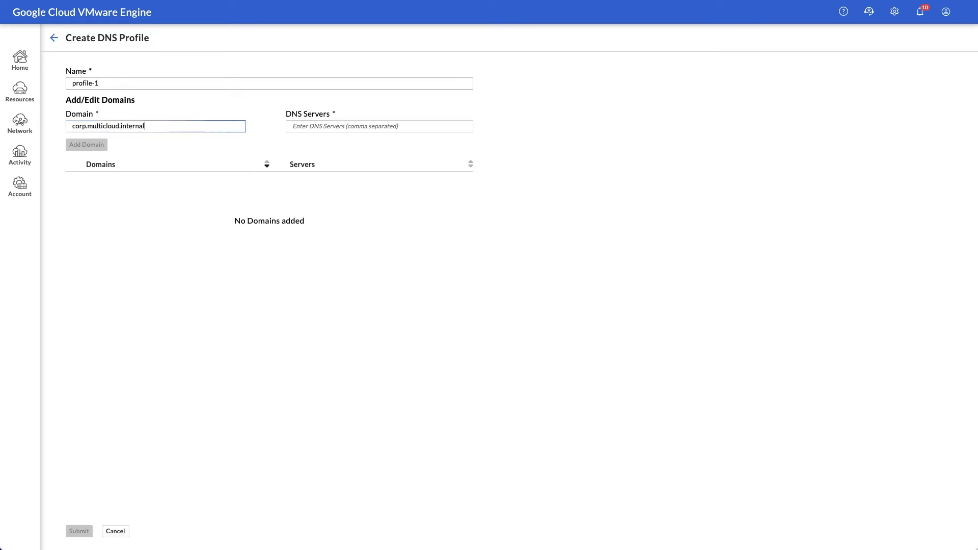
type("10.100.0.10,10.100.2.10")
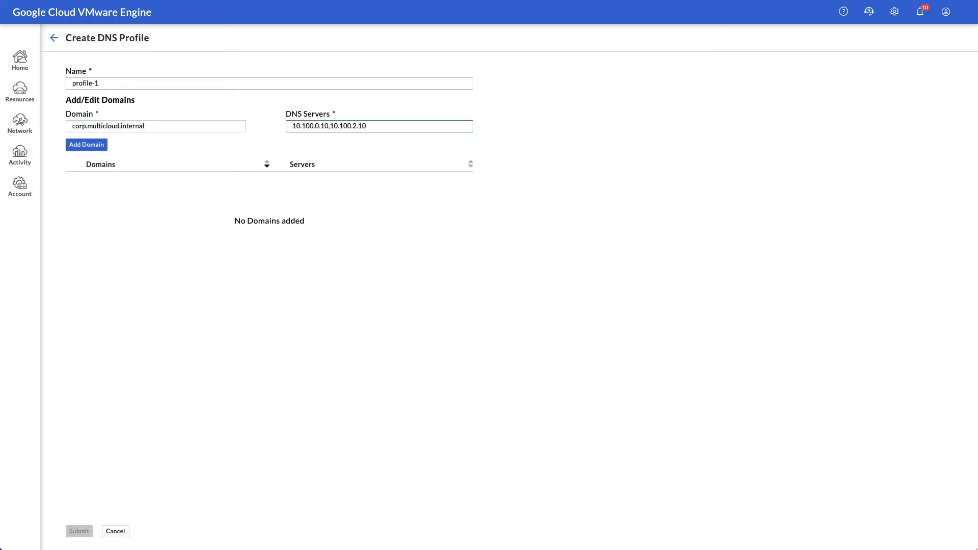
left_click(85, 144)
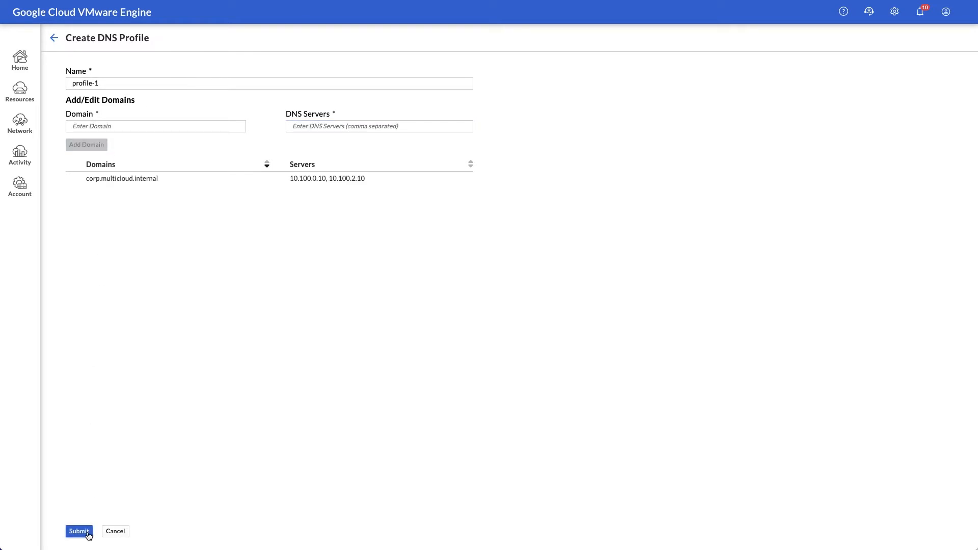
left_click(78, 531)
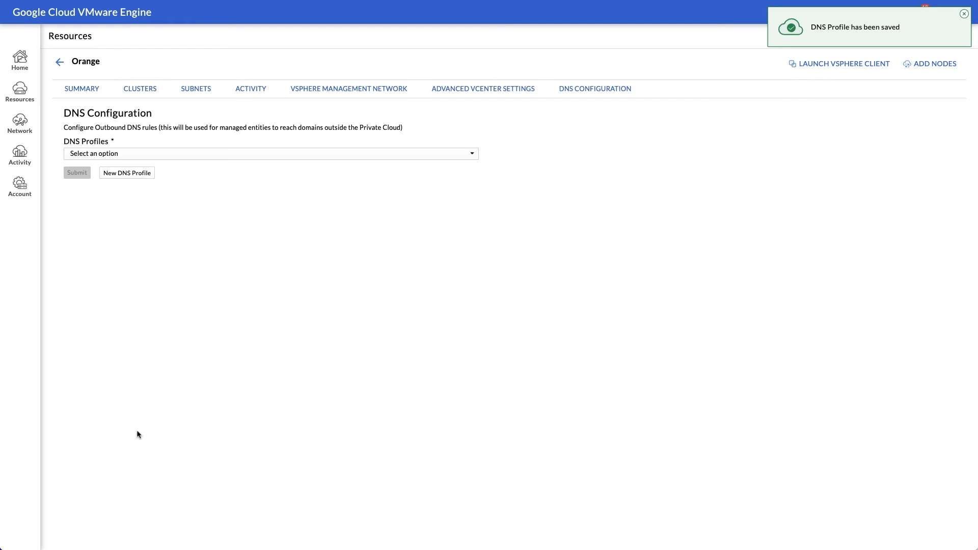
Select profile-1 as Orange's DNS profile and return to the private cloud Summary.
left_click(270, 153)
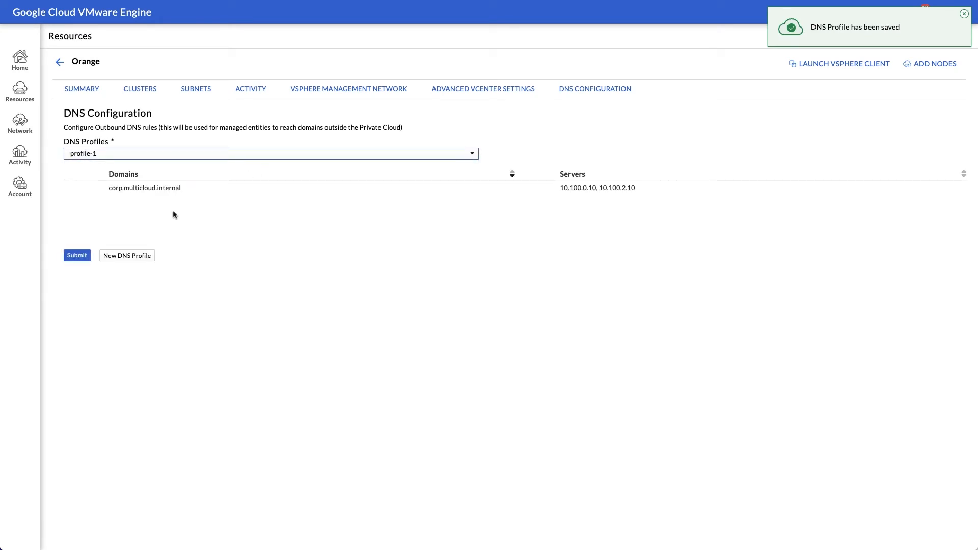
left_click(76, 254)
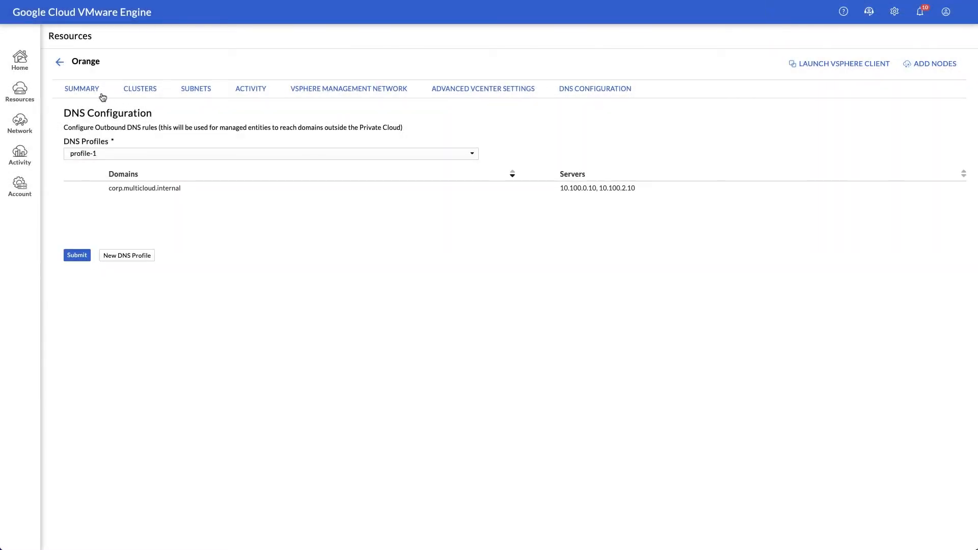
left_click(81, 88)
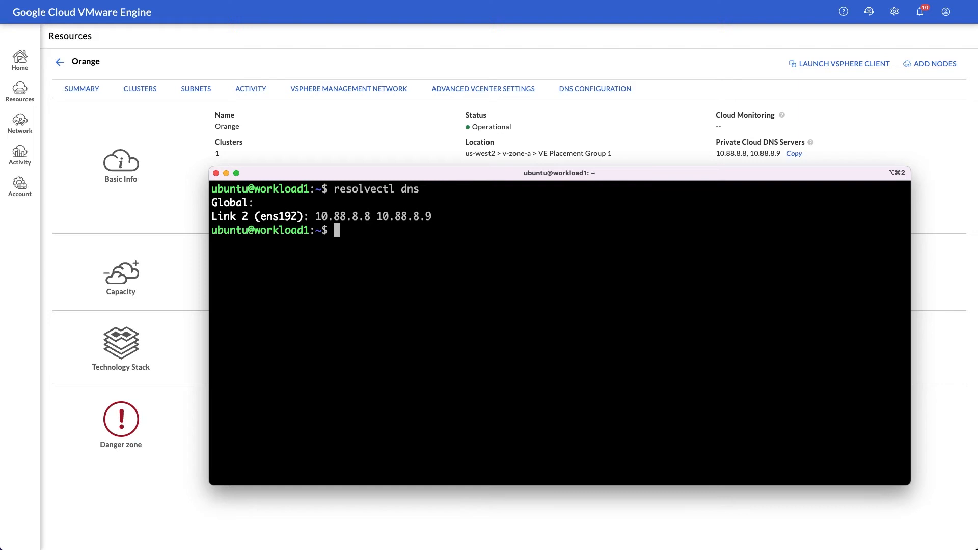
Dig content.corp.multicloud.internal and the vCenter FQDN vcsa-94589.af44f44f.us-west2.gve.goog from the VM.
type("dig content.corp.multiclou")
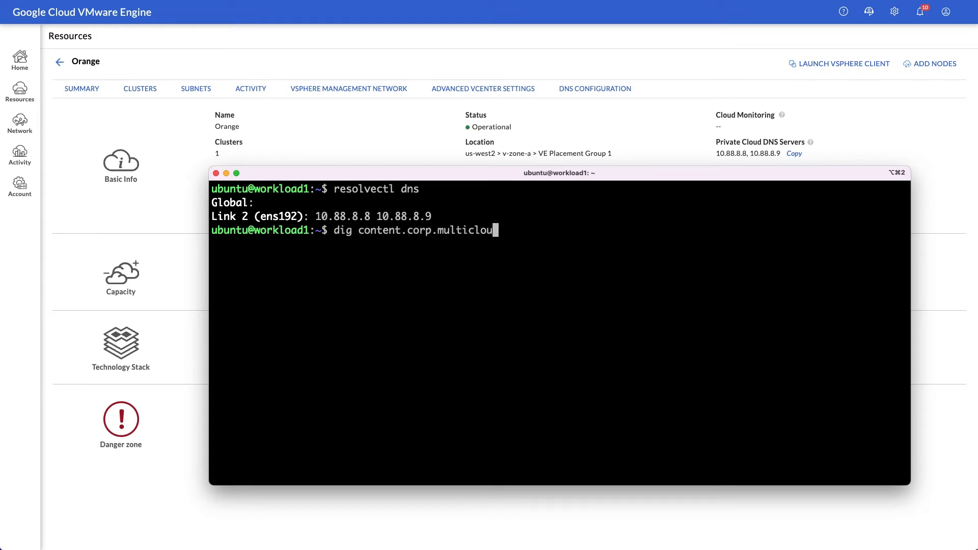
key("Return")
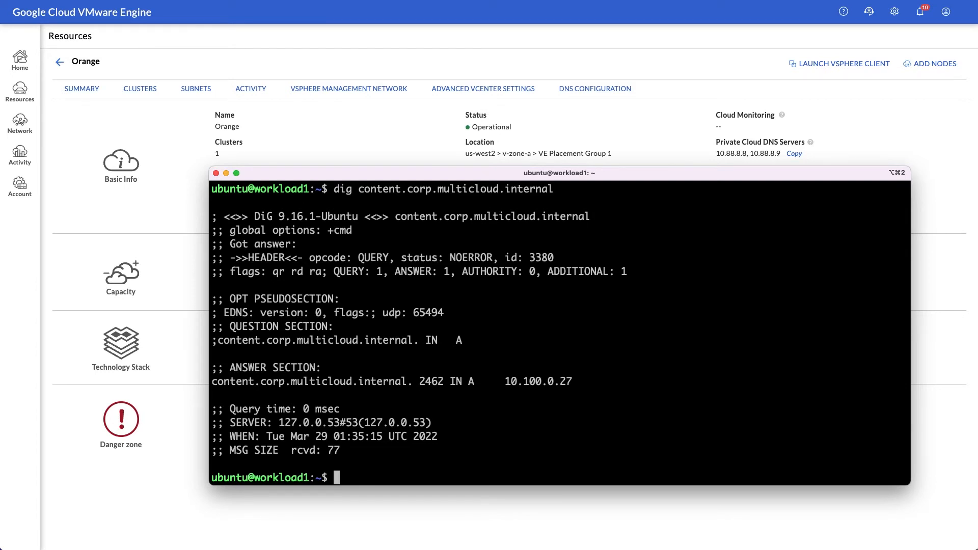
type("dig vcsa-94589.af44f44f.us-w")
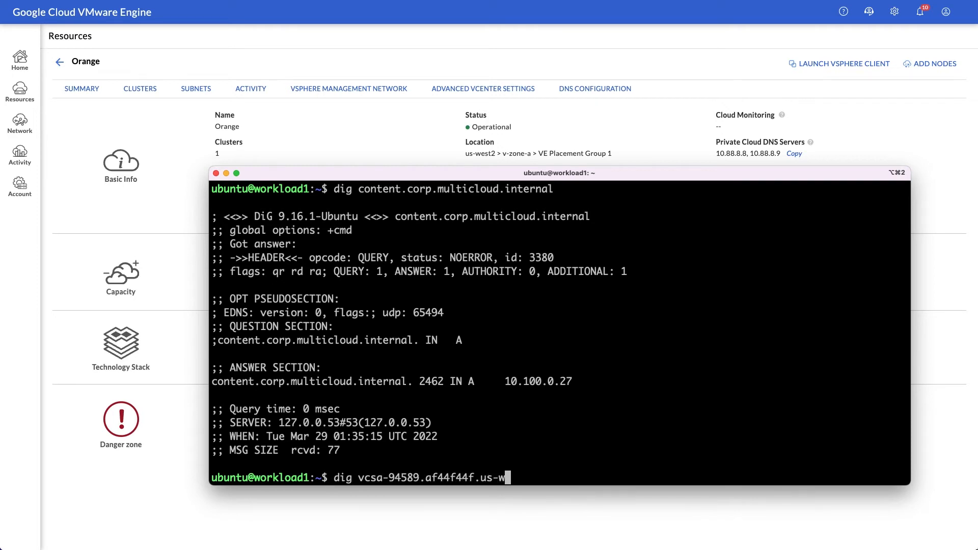
key("Return")
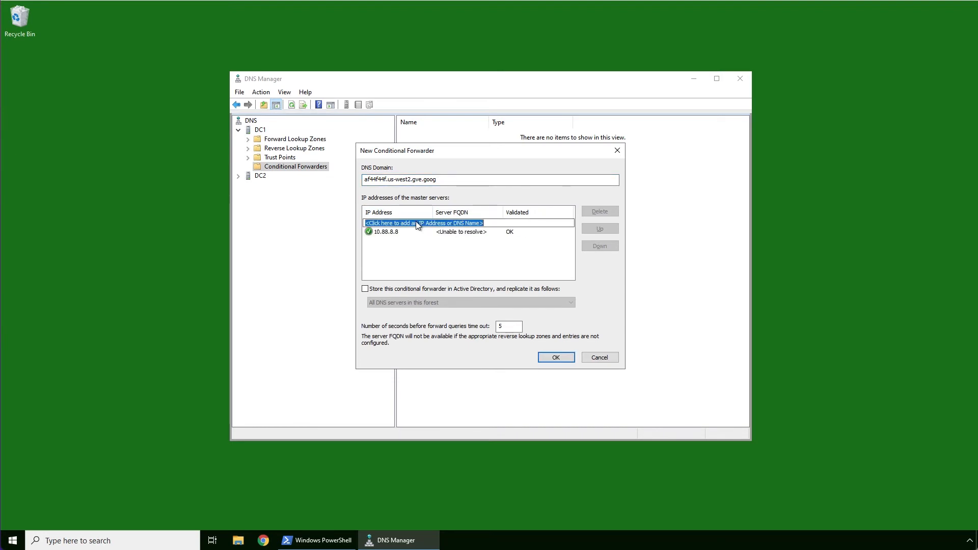
Add master servers 10.88.8.8 and 10.88.8.9 to the af44f44f.us-west2.gve.goog conditional forwarder.
type("10.88.8.9")
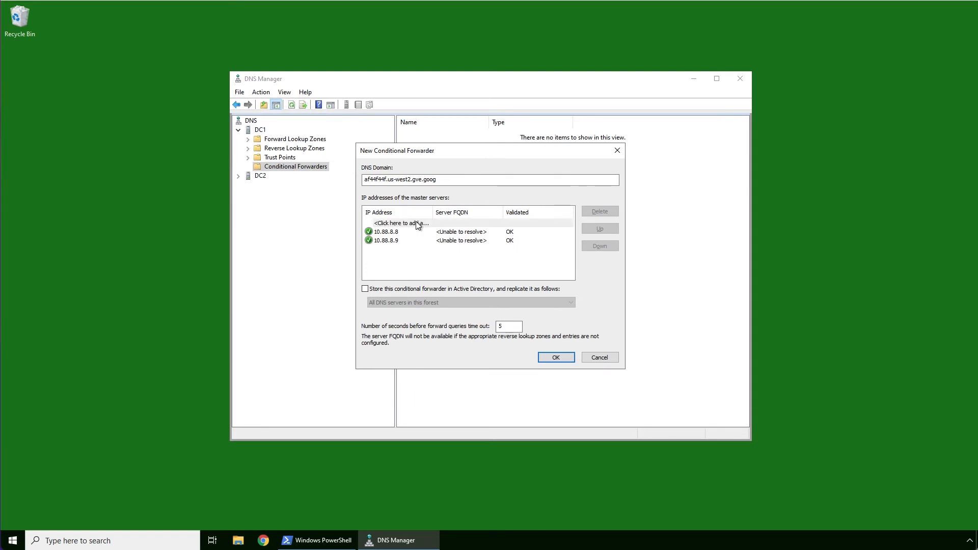
left_click(365, 288)
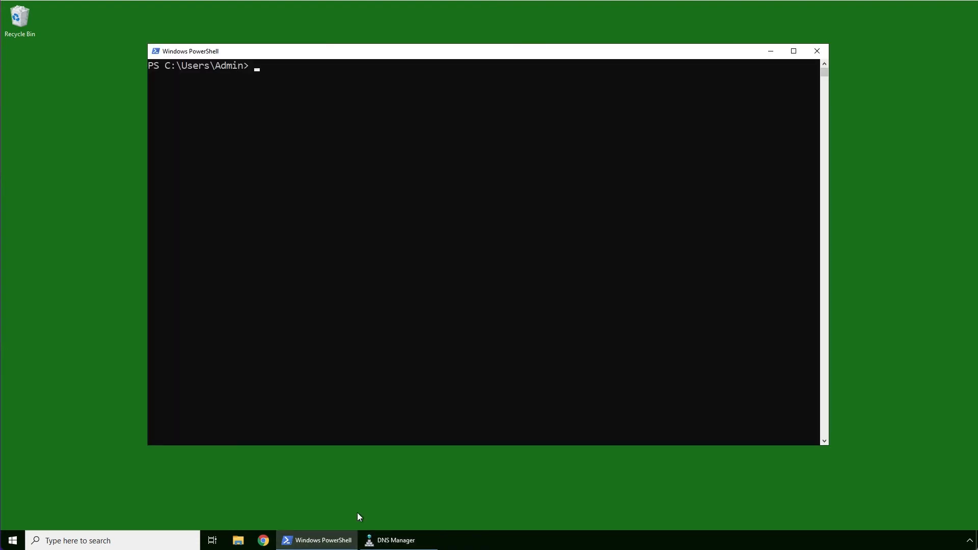
Run nslookup against localhost for vcsa-94589.af44f44f.us-west2.gve.goog.
type("nslookup")
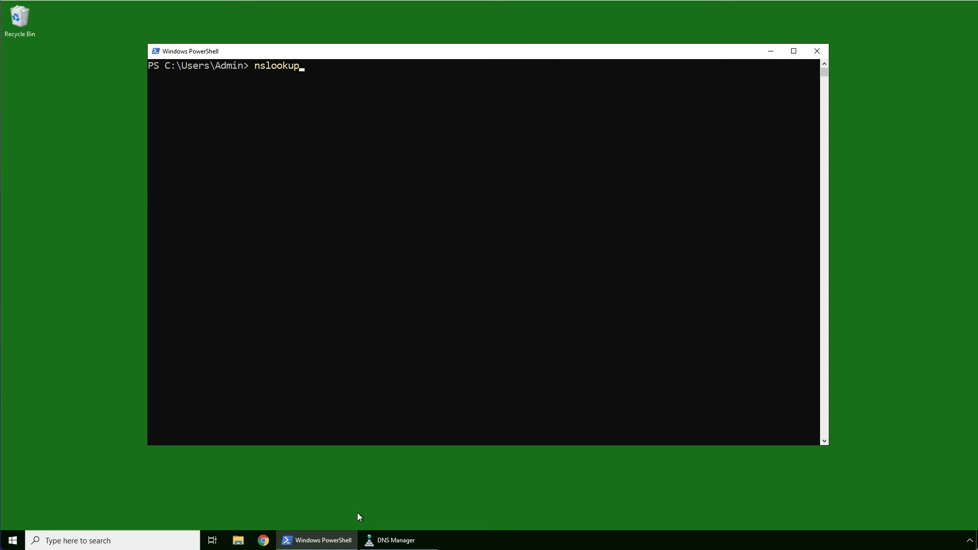
type("vcsa-94589.af44f44f.us-west2.gve.goog")
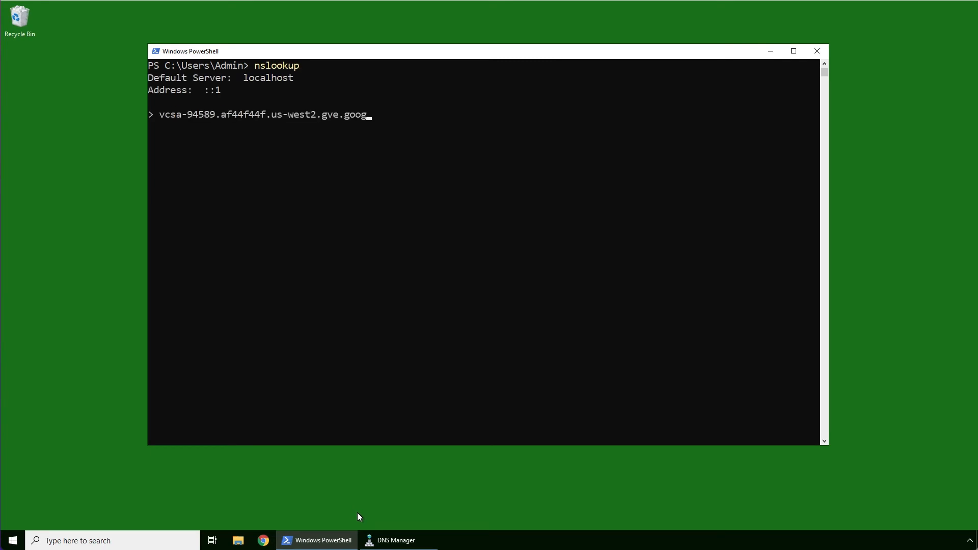
key("Return")
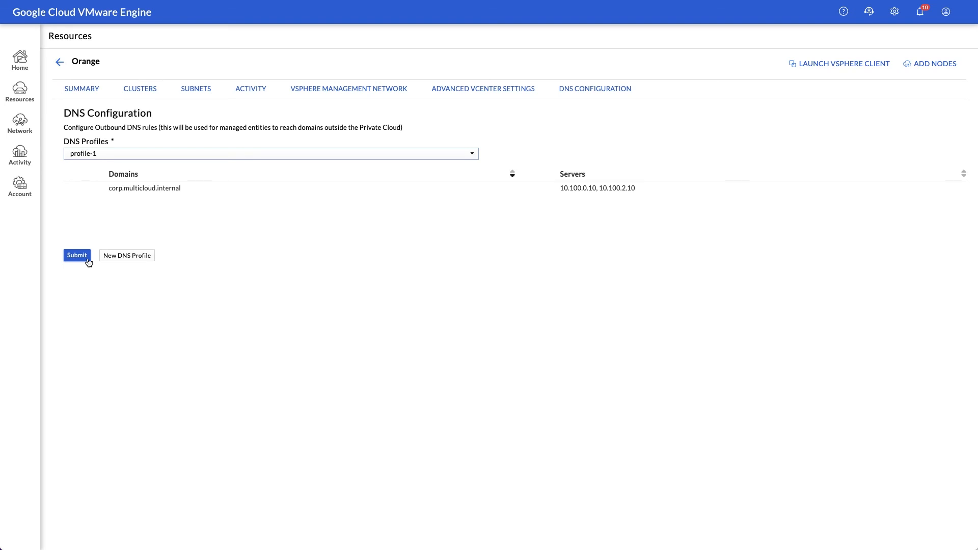
Submit profile-1 as the Orange private cloud's DNS configuration.
left_click(77, 254)
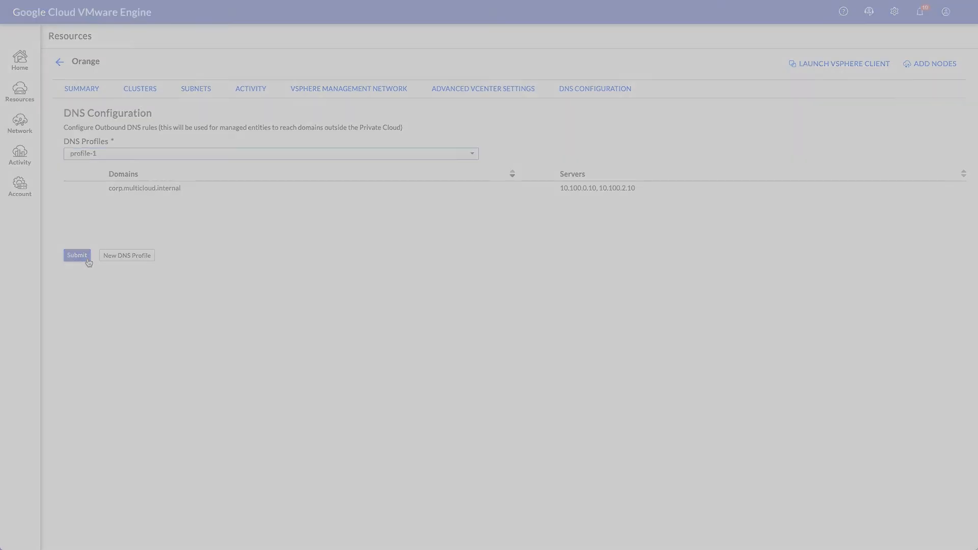